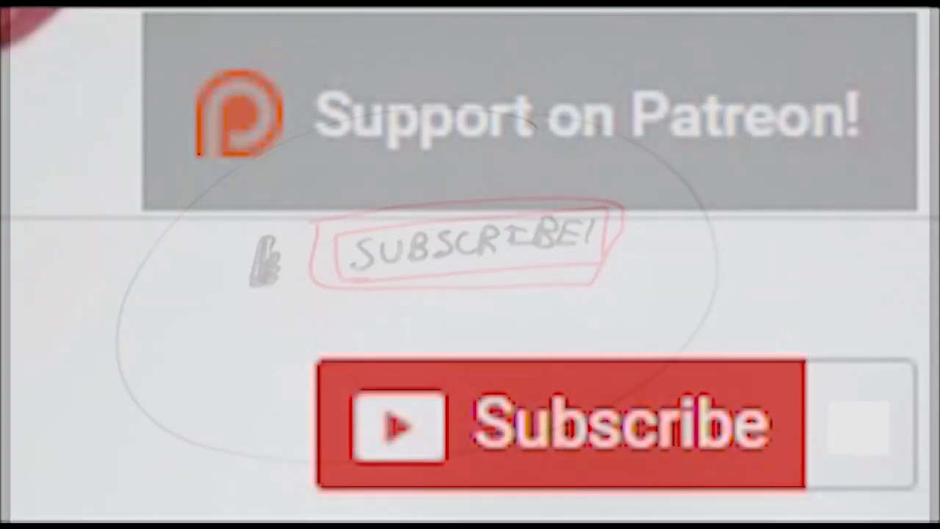
Step: Subscribe to the channel so the button reads Subscribed with the notification bell shown
left_click(558, 426)
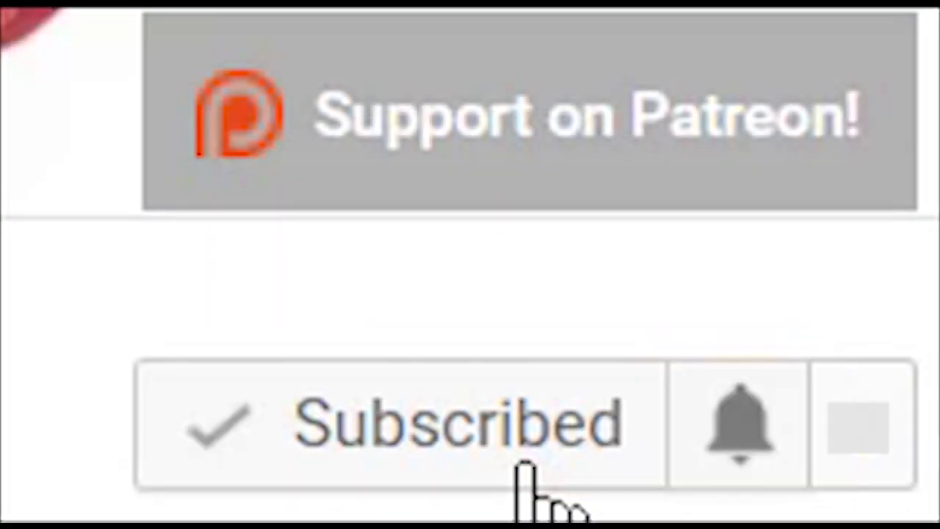